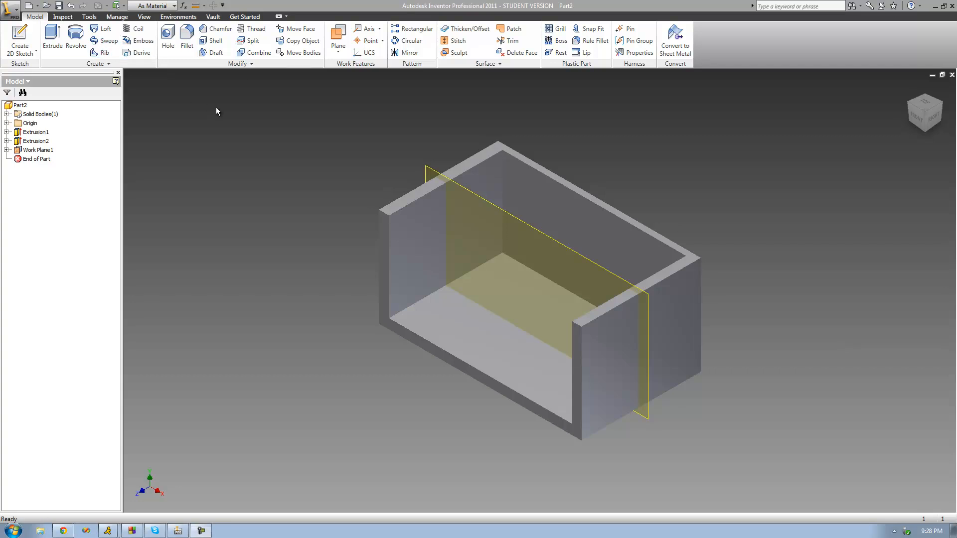
mouse_move(235, 113)
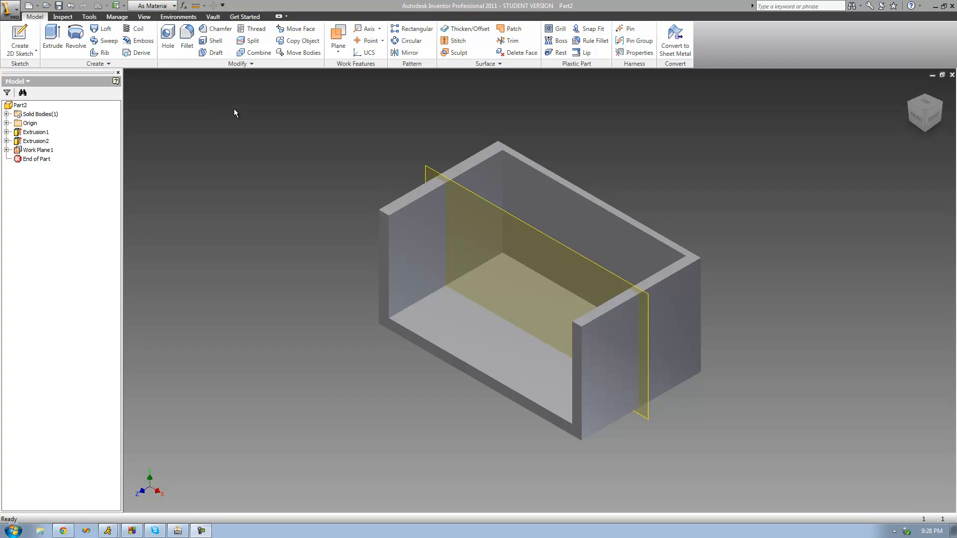
mouse_move(323, 121)
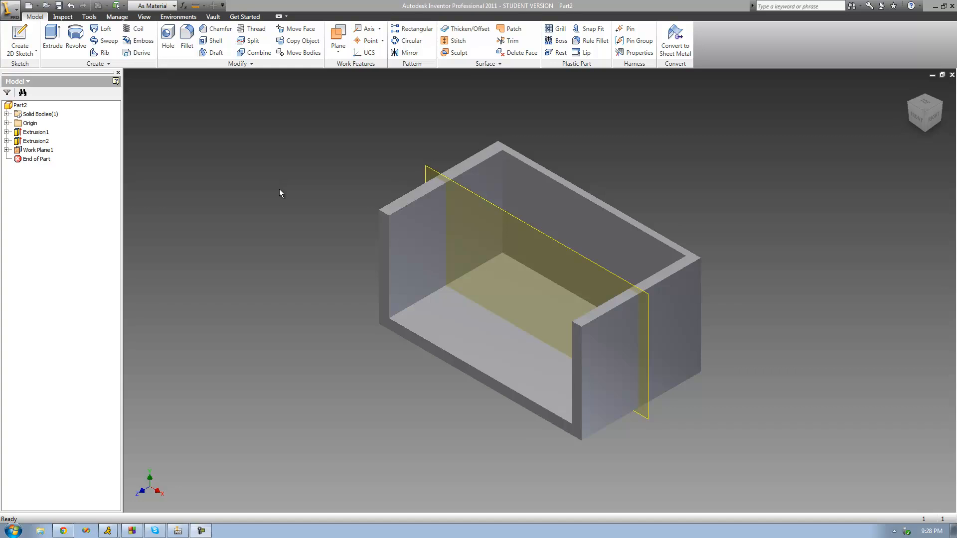
mouse_move(270, 199)
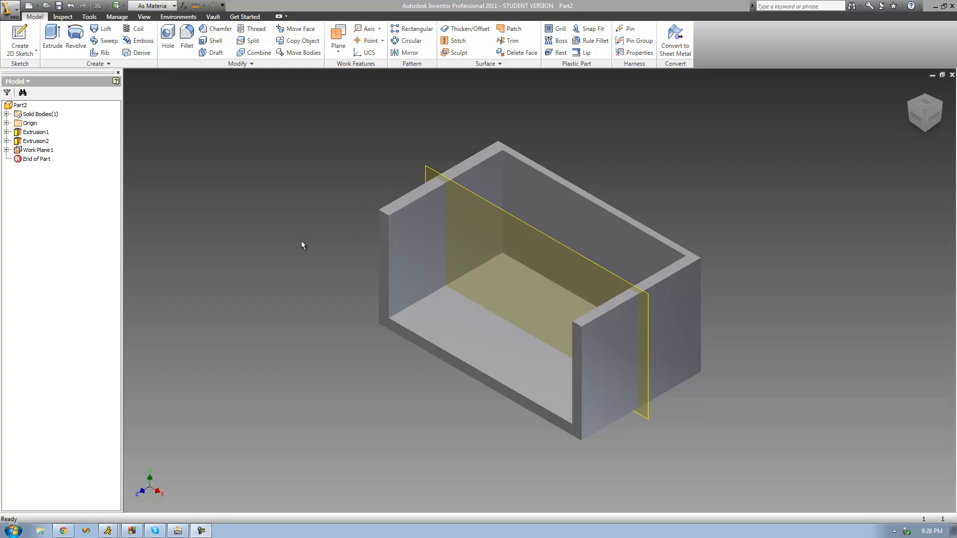
Select Work Plane1, the lengthwise mid-plane of the U-shaped box
click(39, 149)
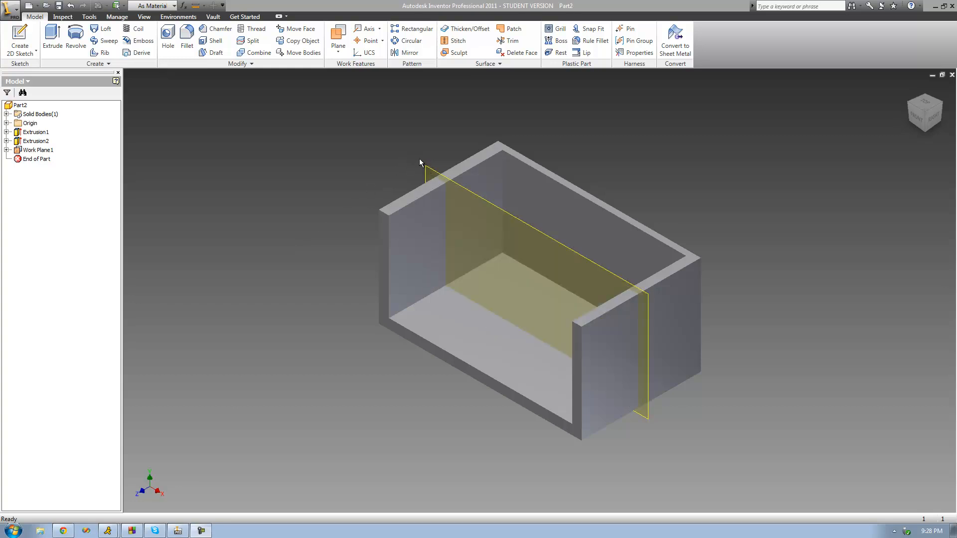
mouse_move(319, 262)
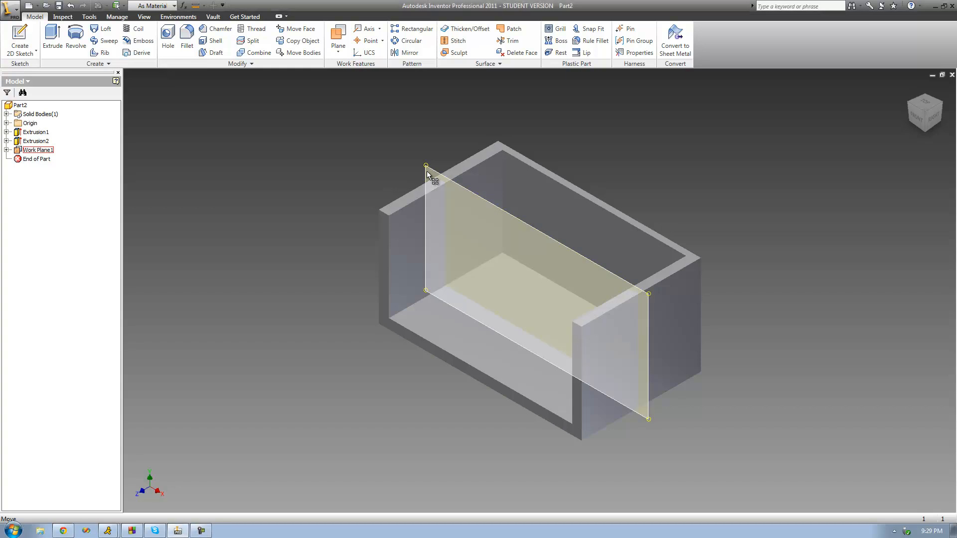
Start Sketch13 on Work Plane1 with wall and floor edges projected, viewed from FRONT
right_click(429, 175)
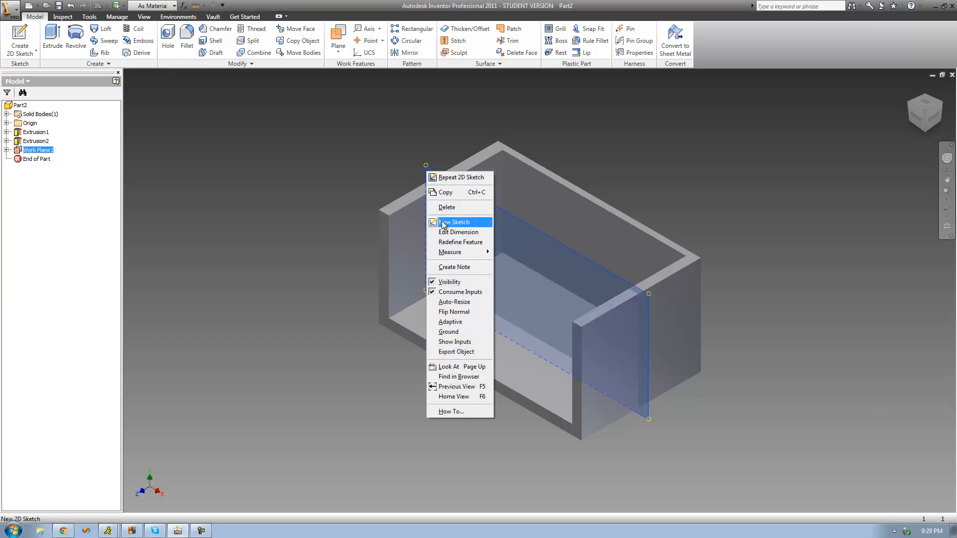
click(454, 222)
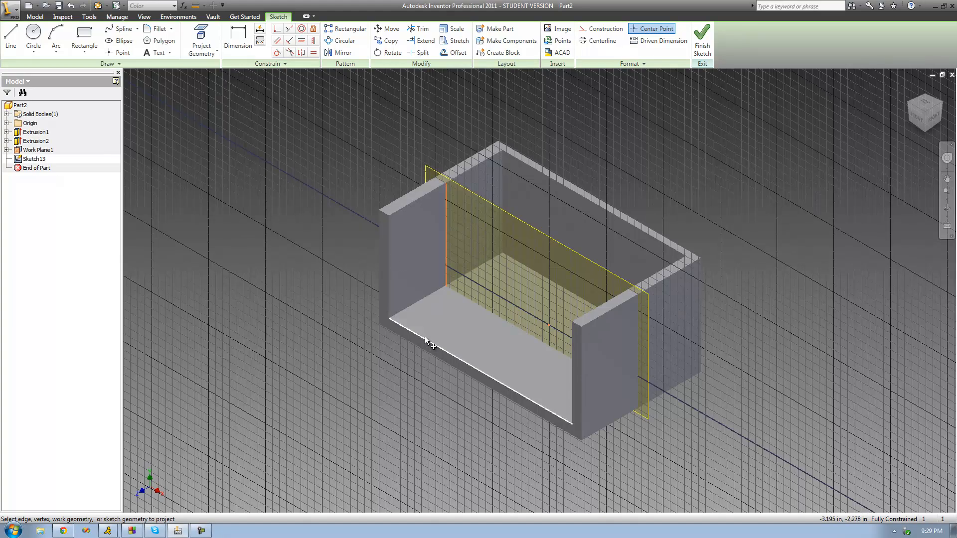
right_click(427, 341)
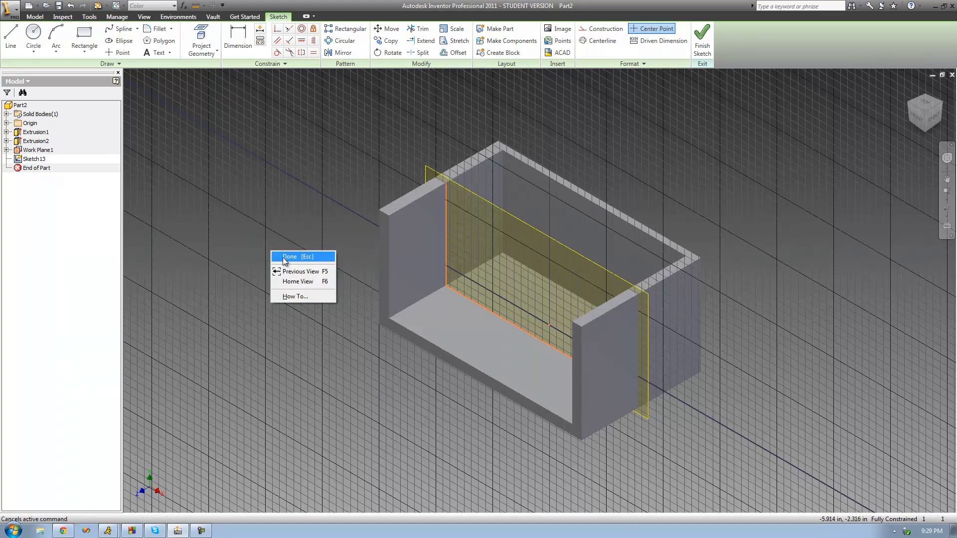
click(289, 257)
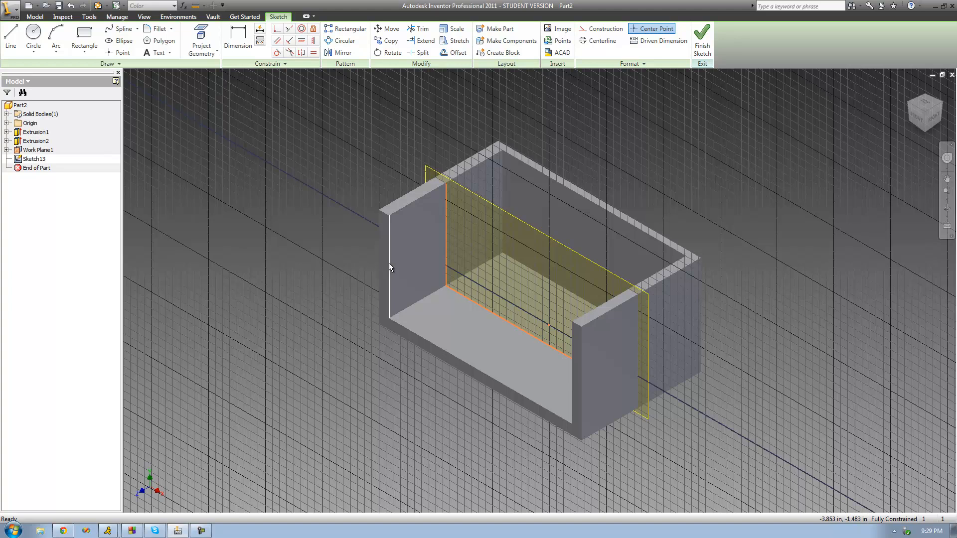
mouse_move(452, 283)
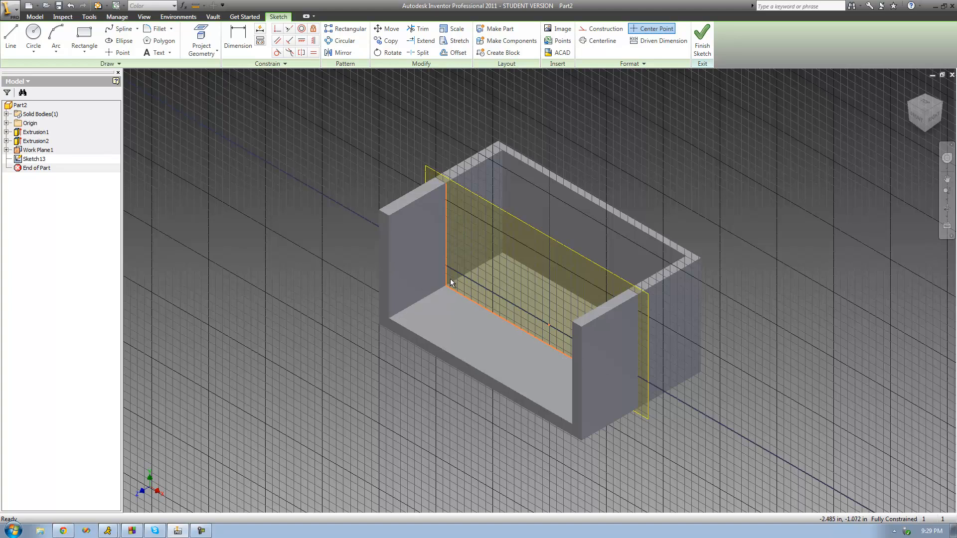
mouse_move(267, 174)
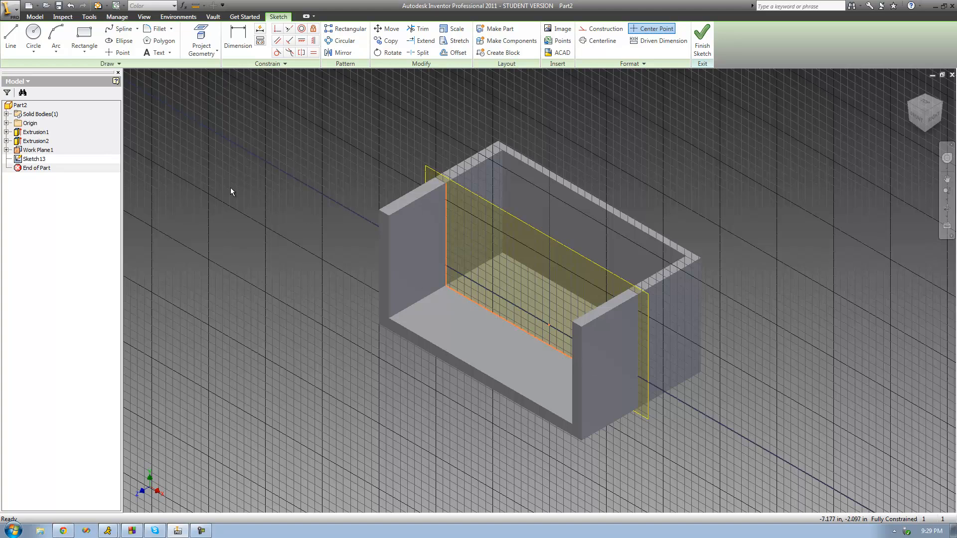
click(923, 116)
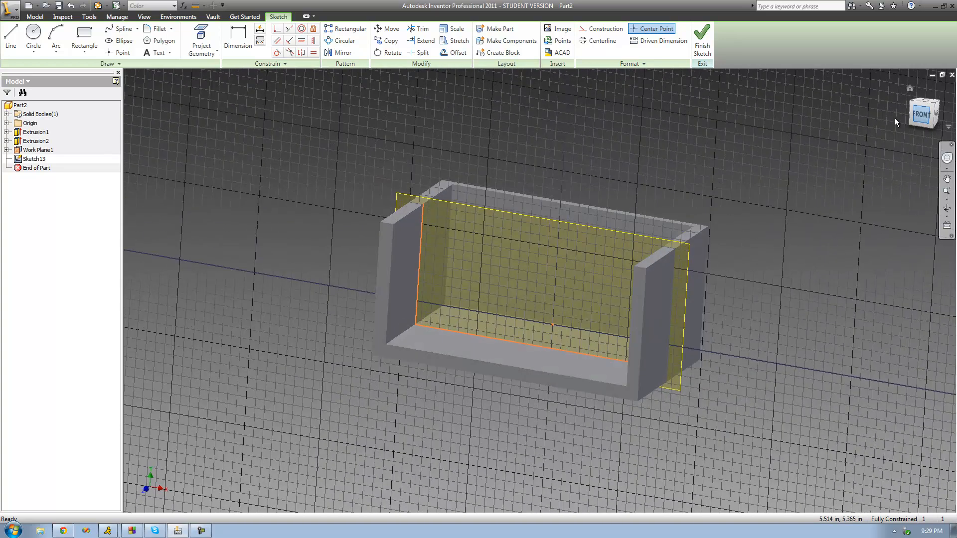
click(923, 113)
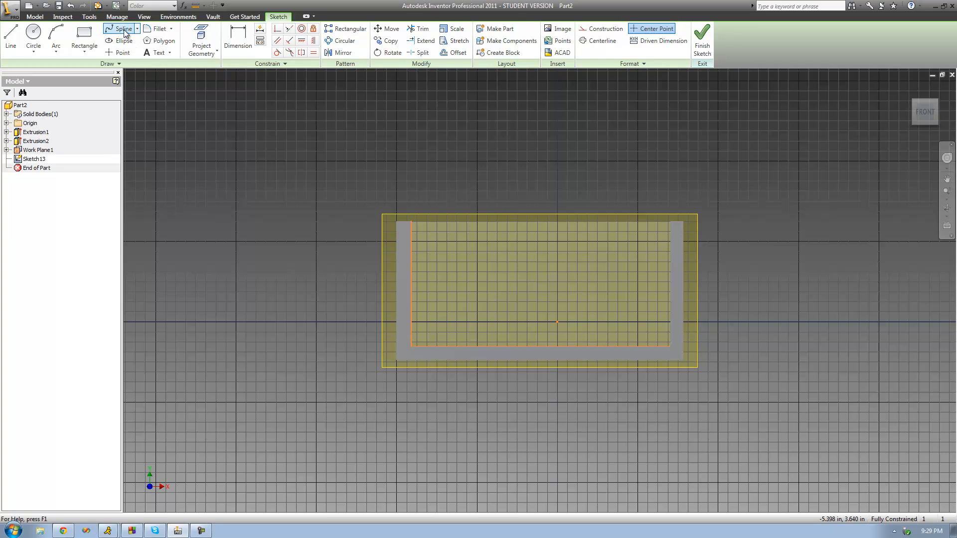
Draw a spline from the inner left wall to the box floor and finish Sketch13
click(122, 28)
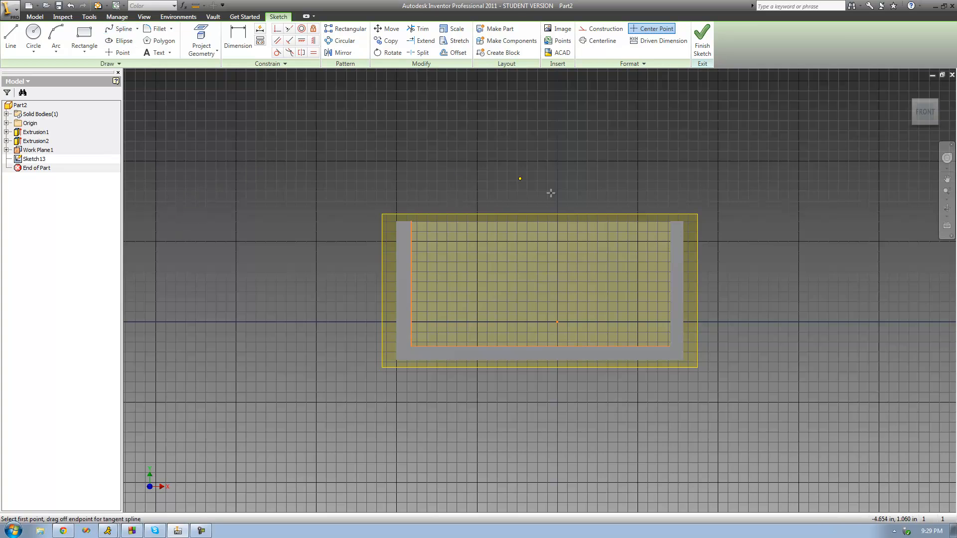
mouse_move(476, 349)
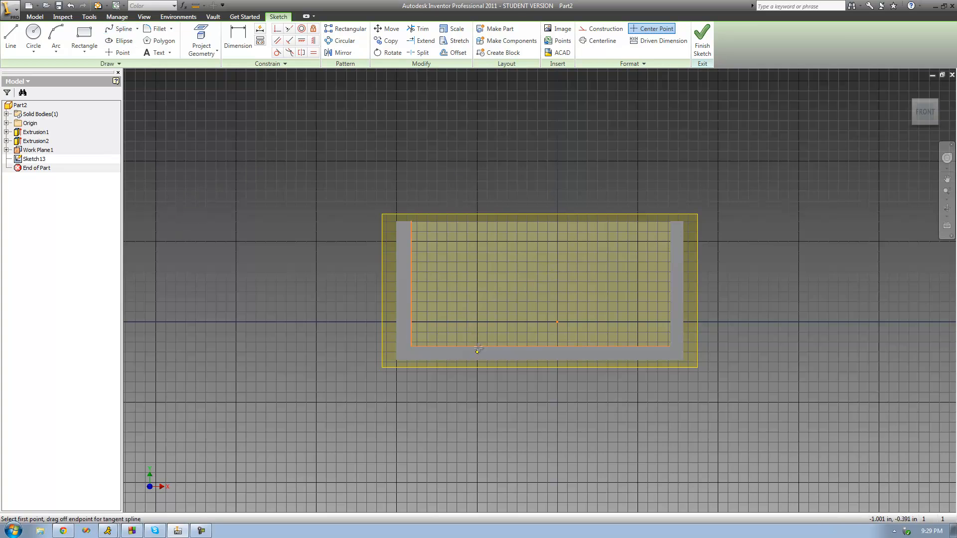
mouse_move(410, 269)
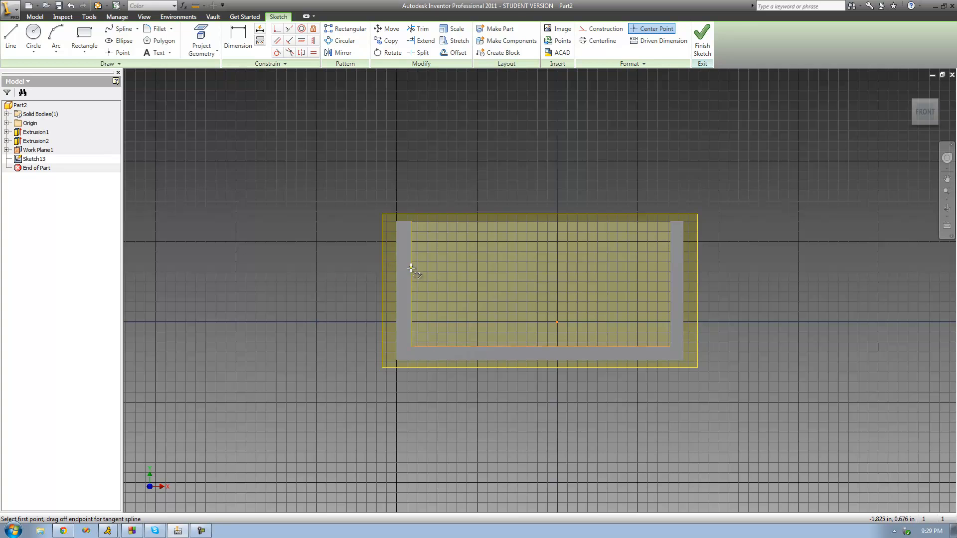
click(544, 347)
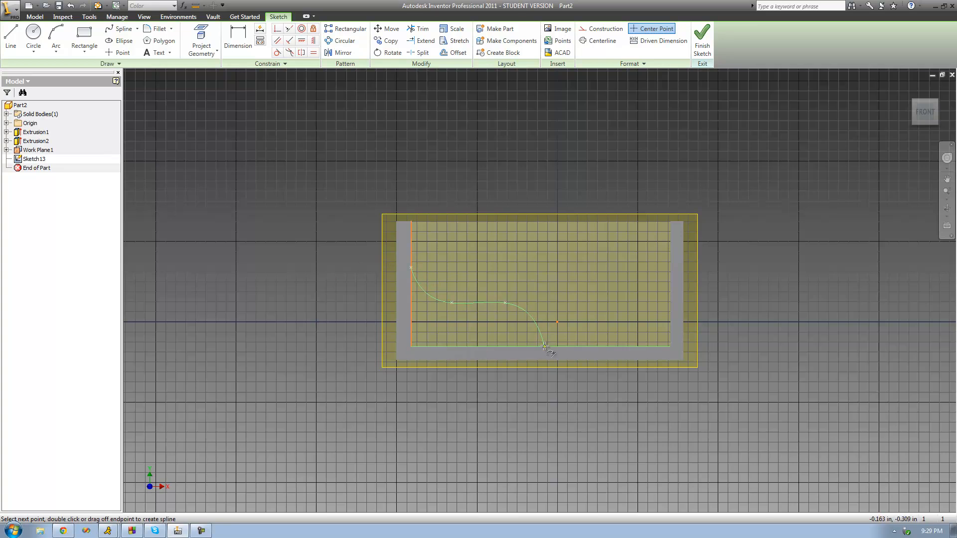
right_click(542, 289)
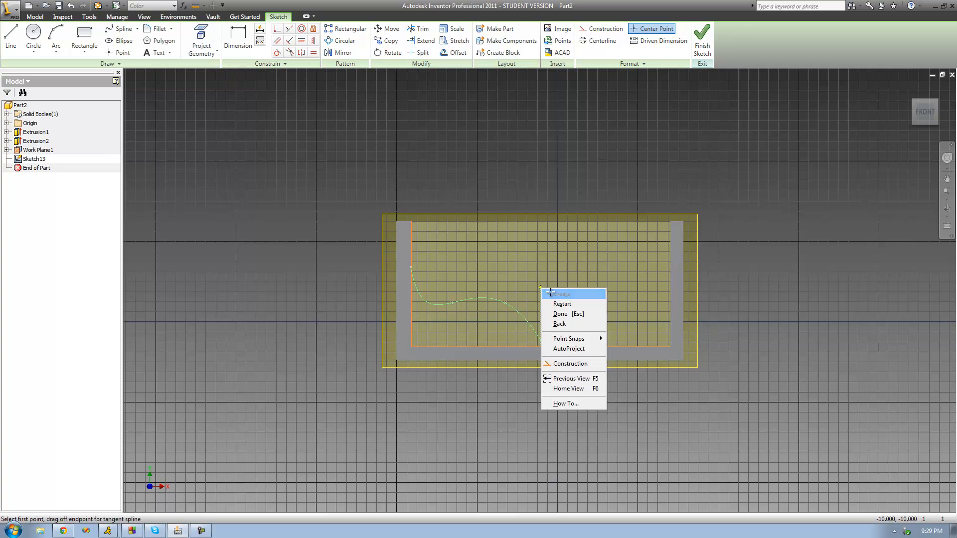
click(562, 293)
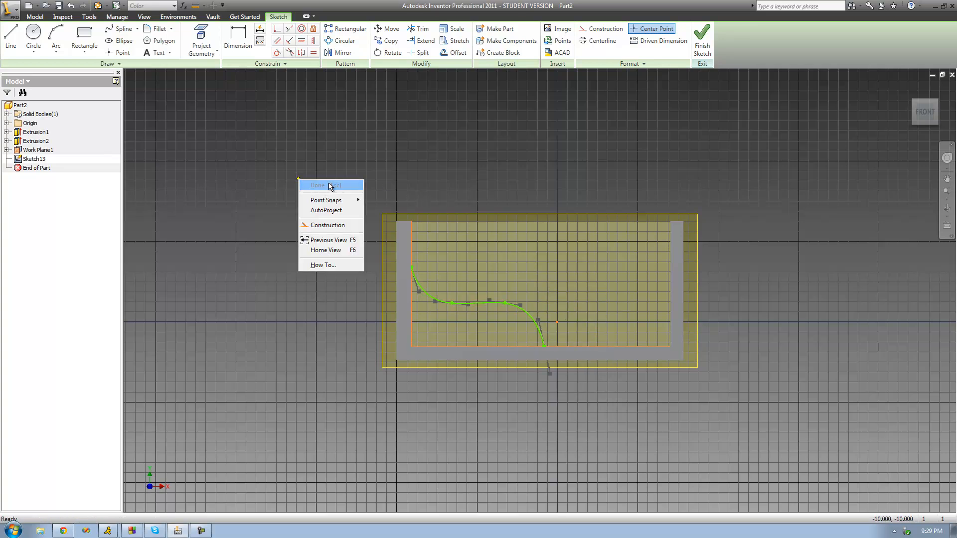
click(330, 186)
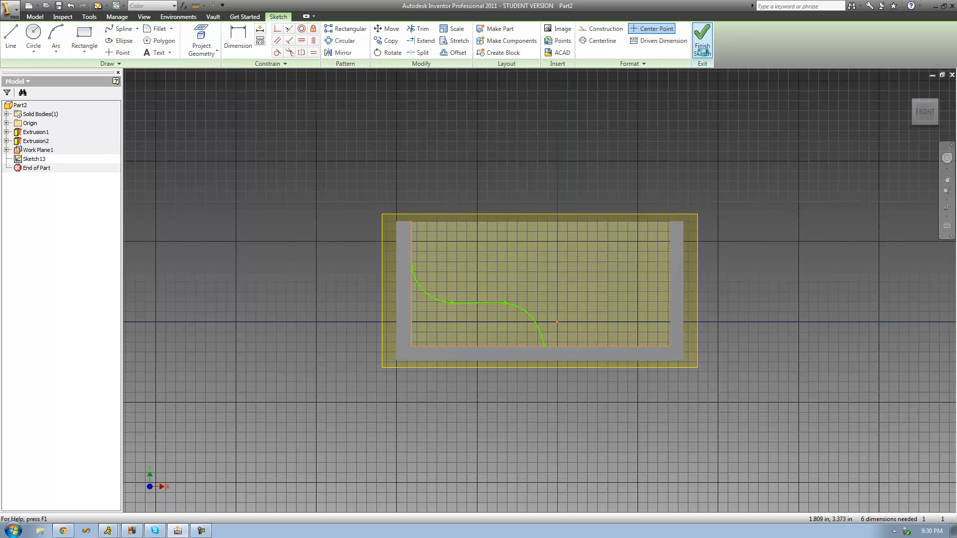
click(703, 38)
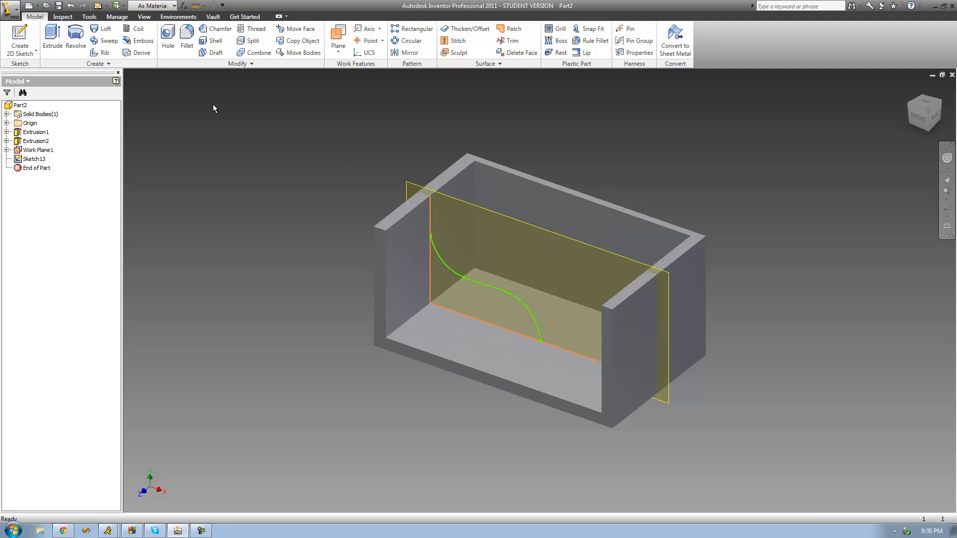
Start a rib with the spline as profile, directed parallel to the sketch plane
click(102, 52)
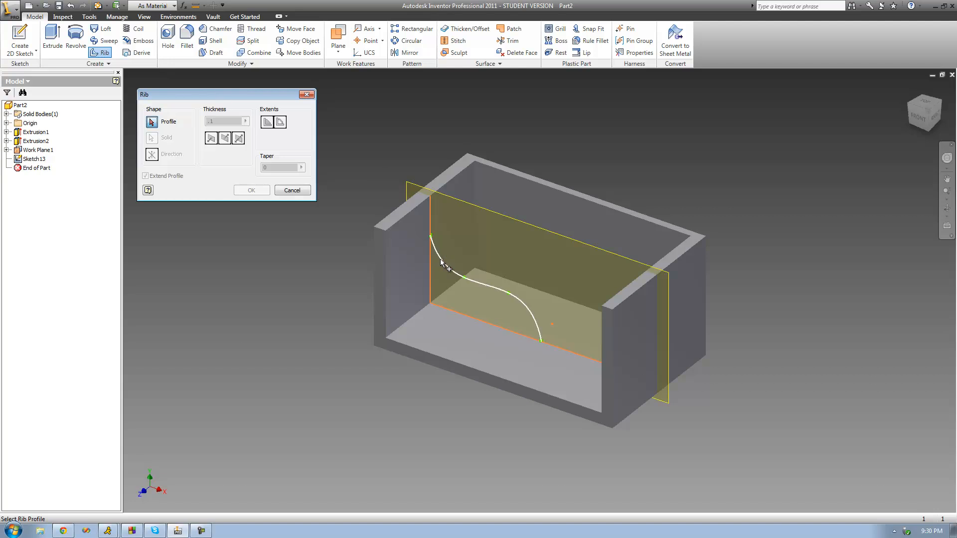
click(445, 265)
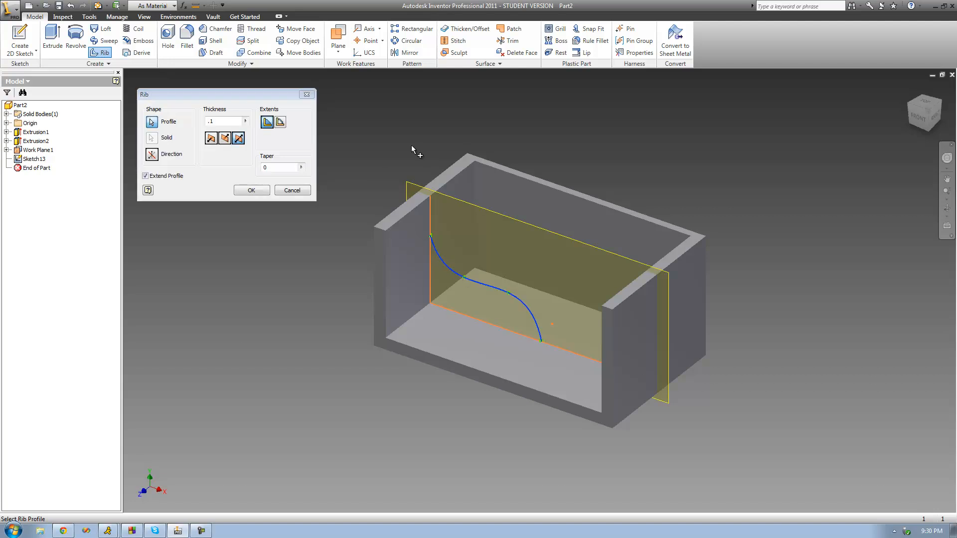
mouse_move(394, 144)
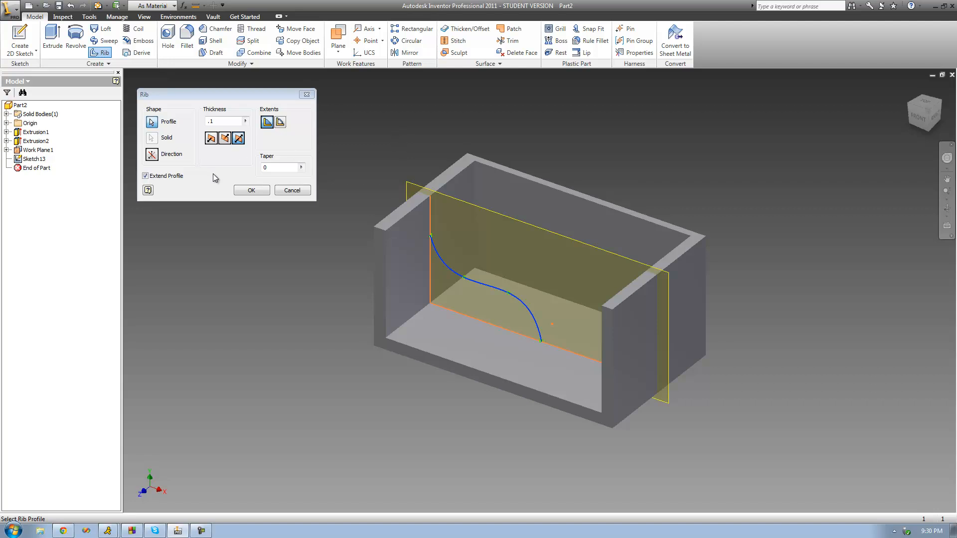
click(151, 154)
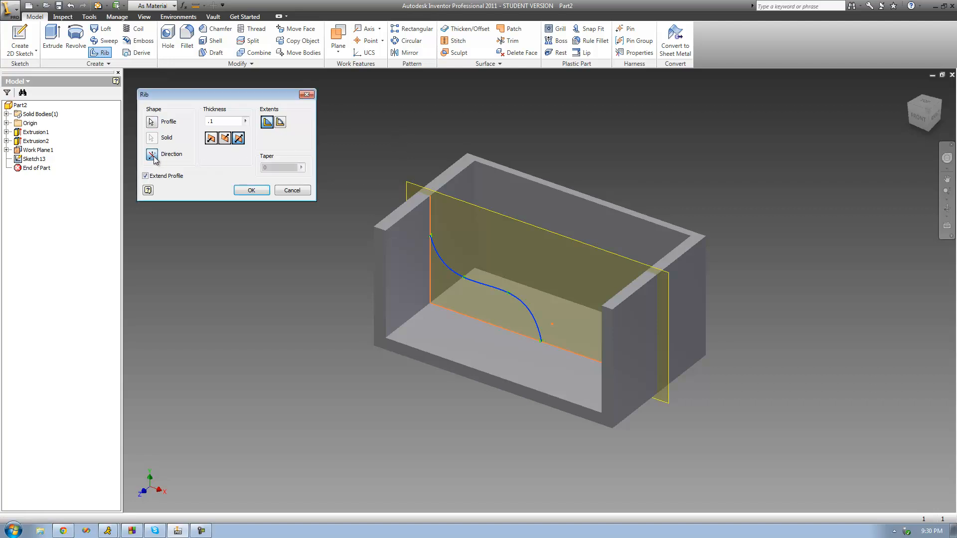
click(152, 154)
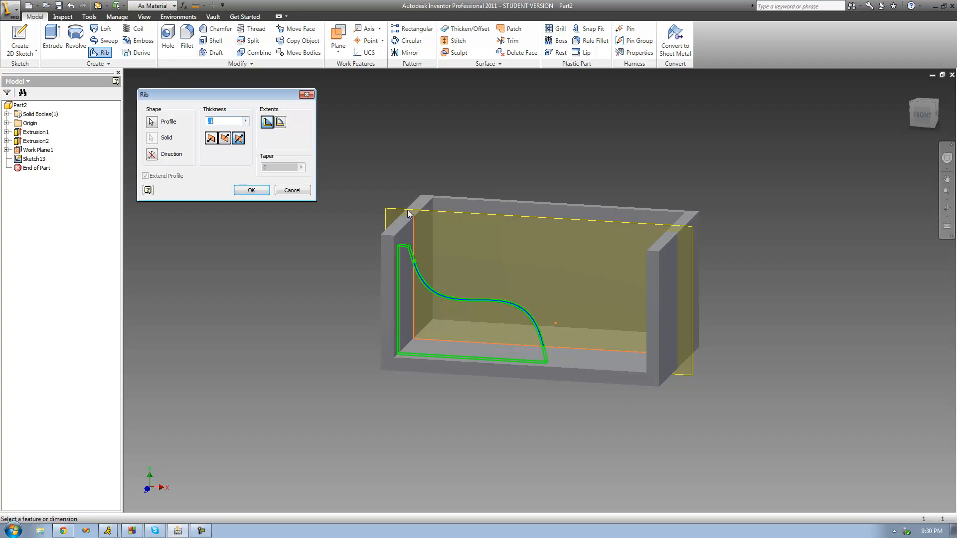
mouse_move(363, 207)
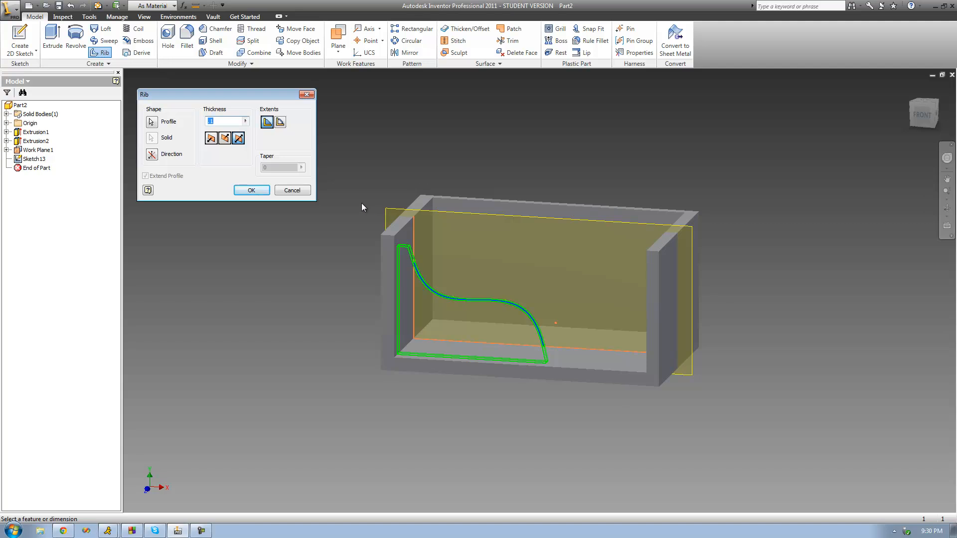
mouse_move(245, 121)
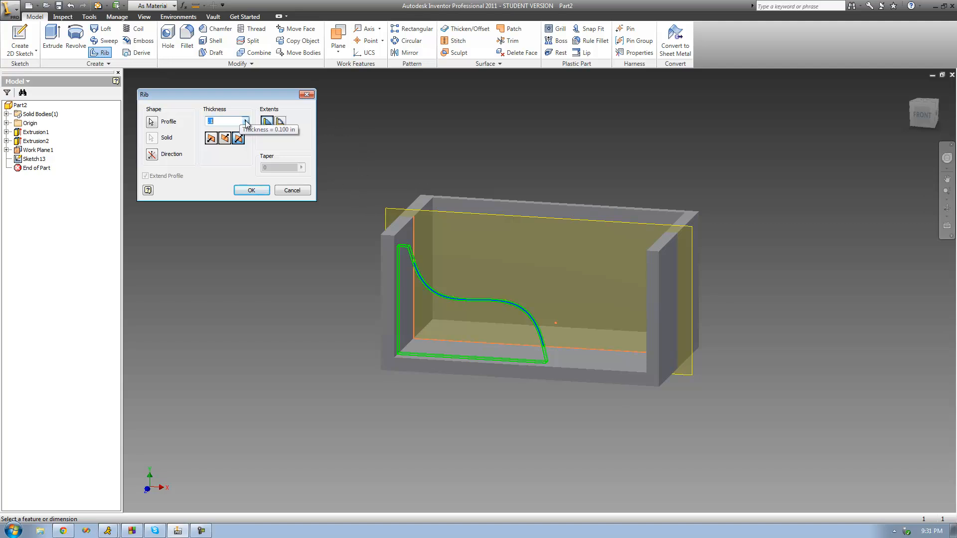
mouse_move(558, 84)
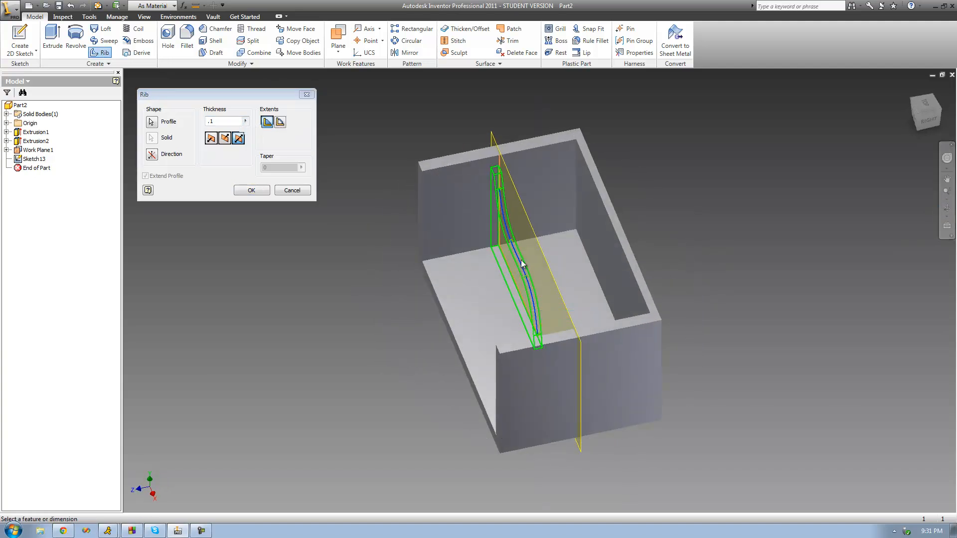
Edit the rib thickness (typing .2), try one-sided thickness, then choose Symmetric
click(223, 121)
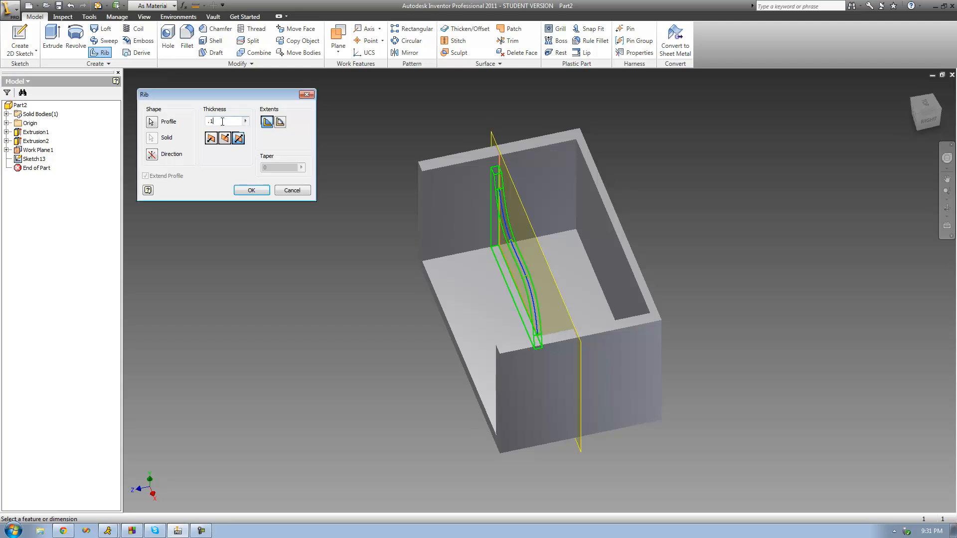
text(.2)
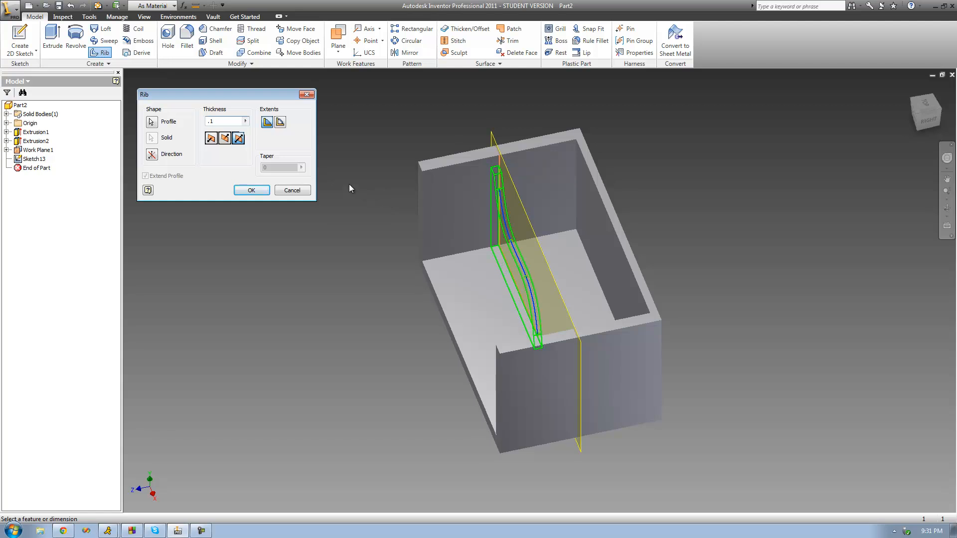
mouse_move(238, 158)
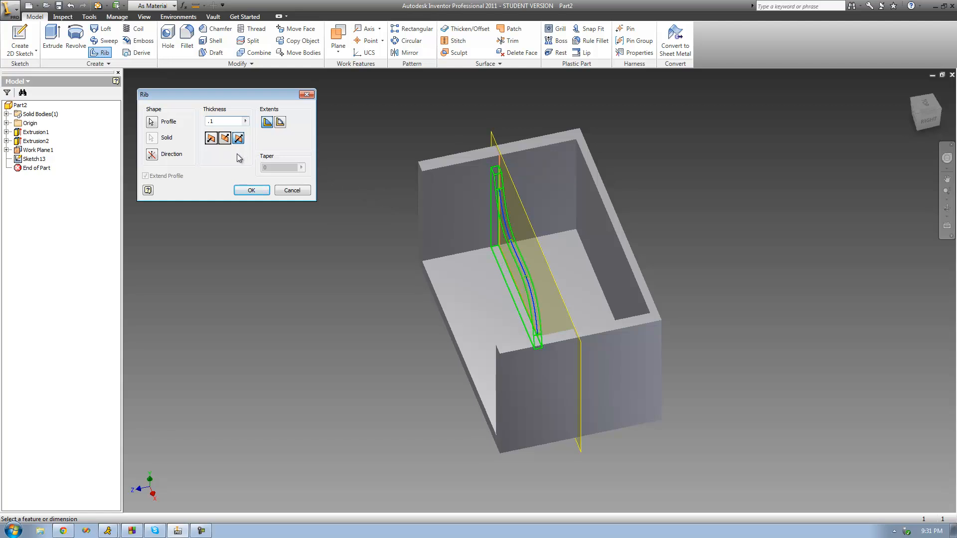
mouse_move(248, 150)
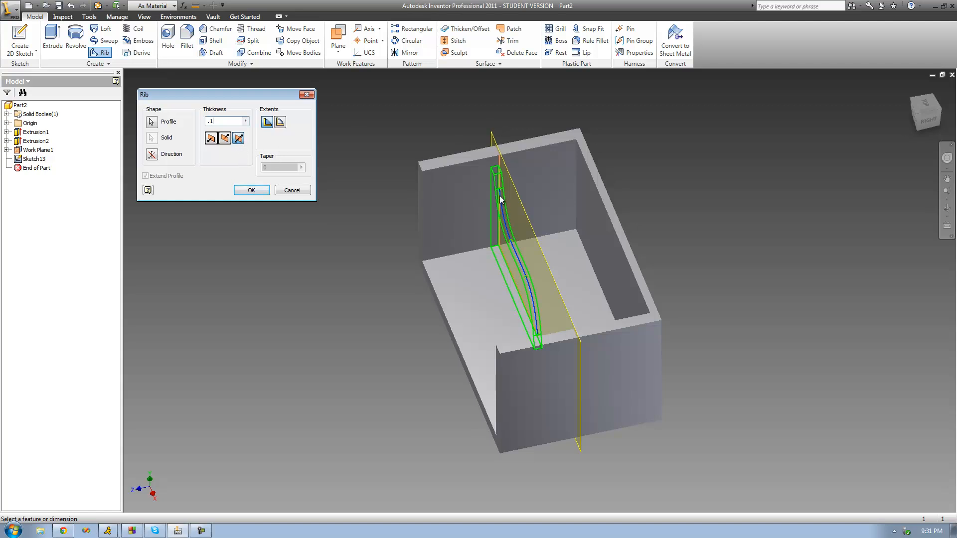
mouse_move(512, 207)
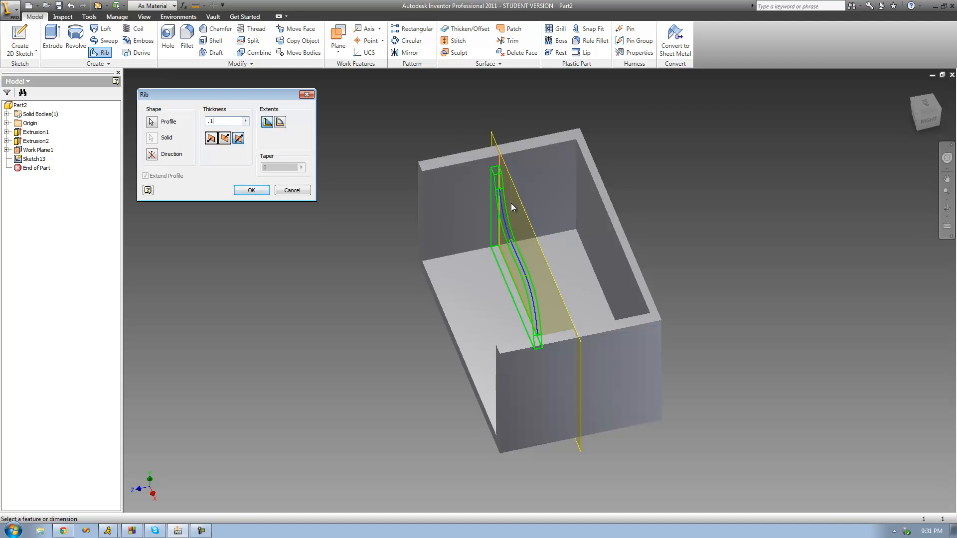
click(211, 138)
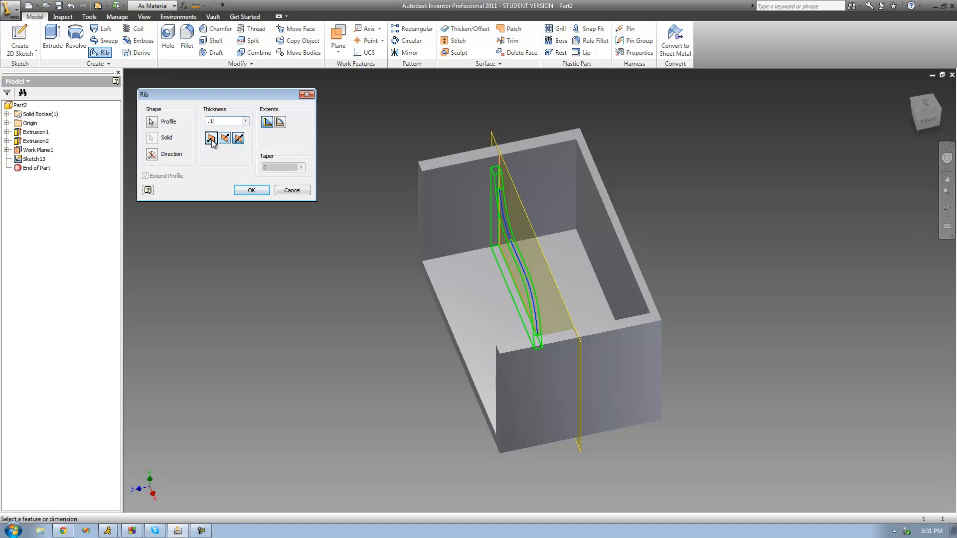
click(225, 138)
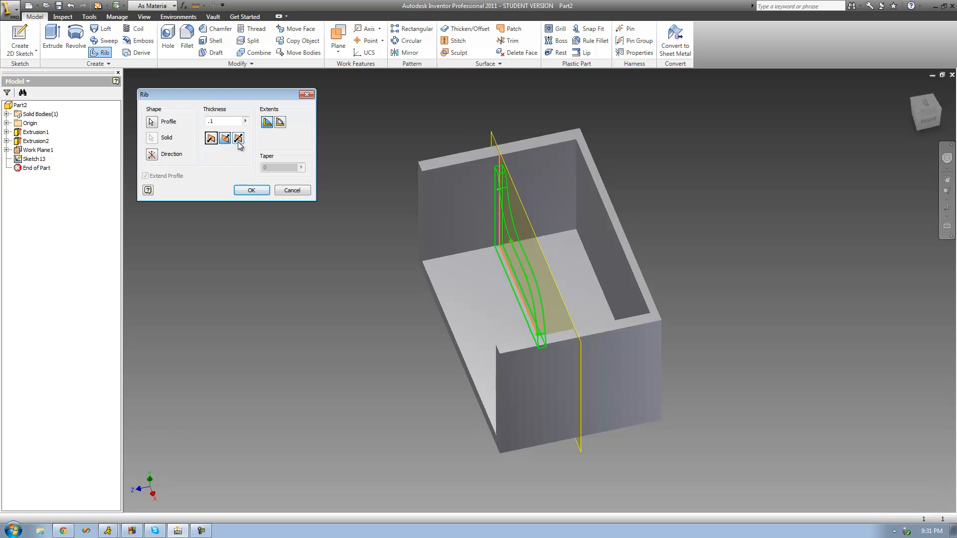
click(238, 139)
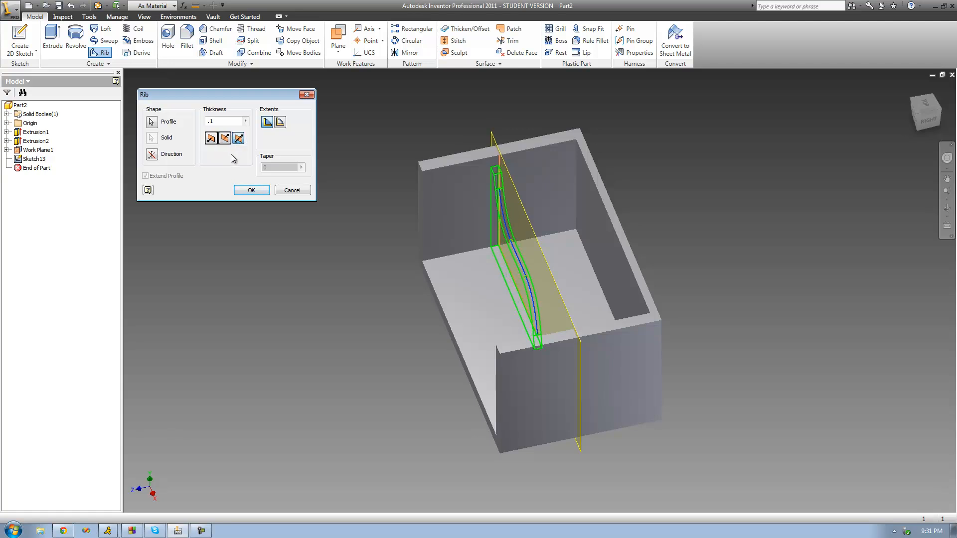
click(280, 122)
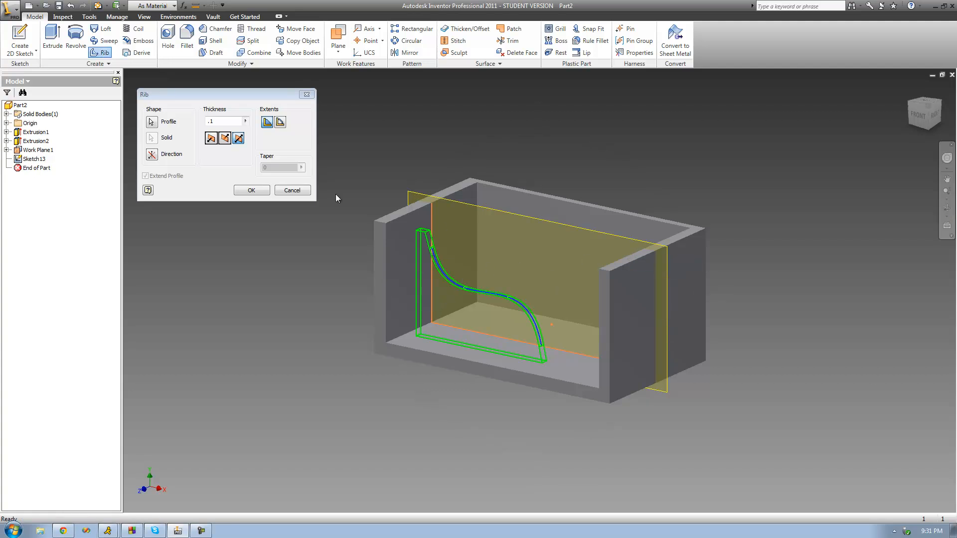
mouse_move(430, 249)
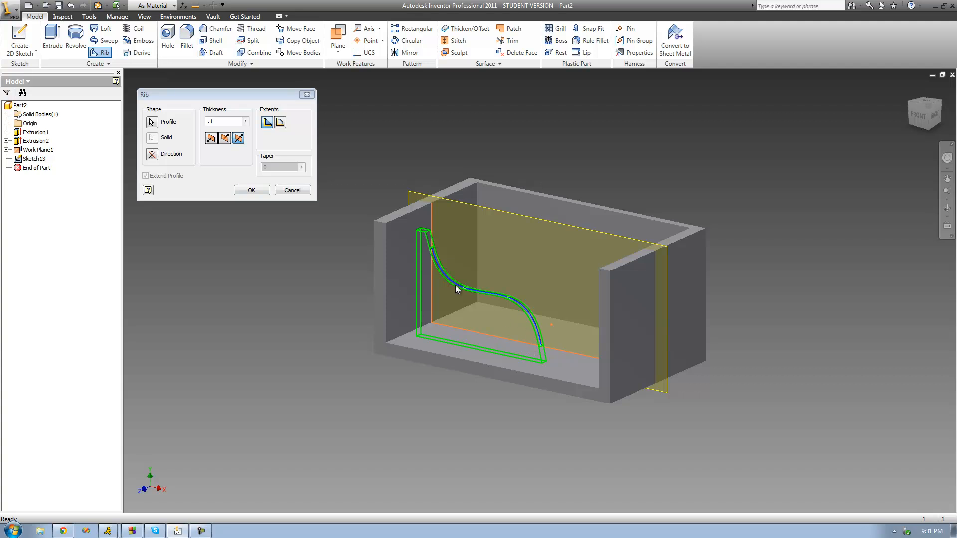
mouse_move(483, 272)
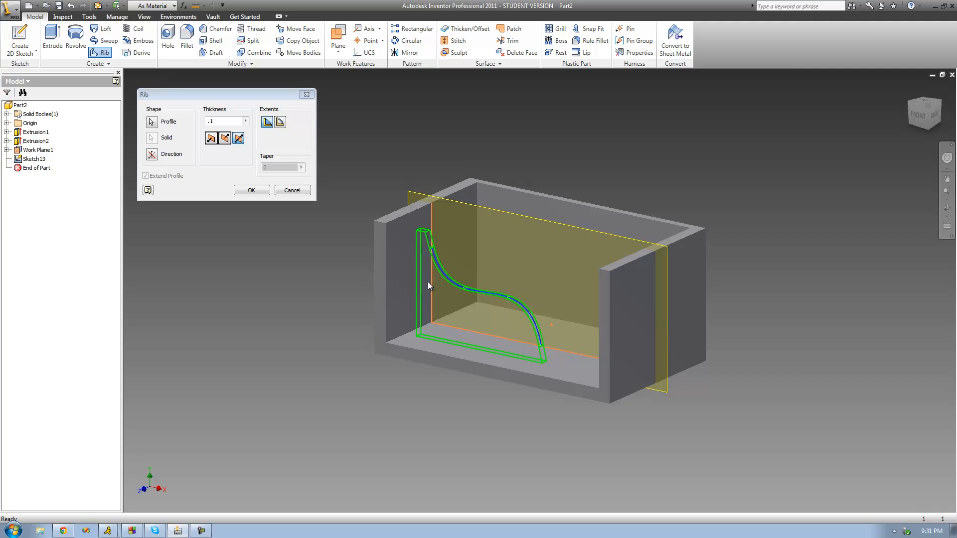
mouse_move(438, 311)
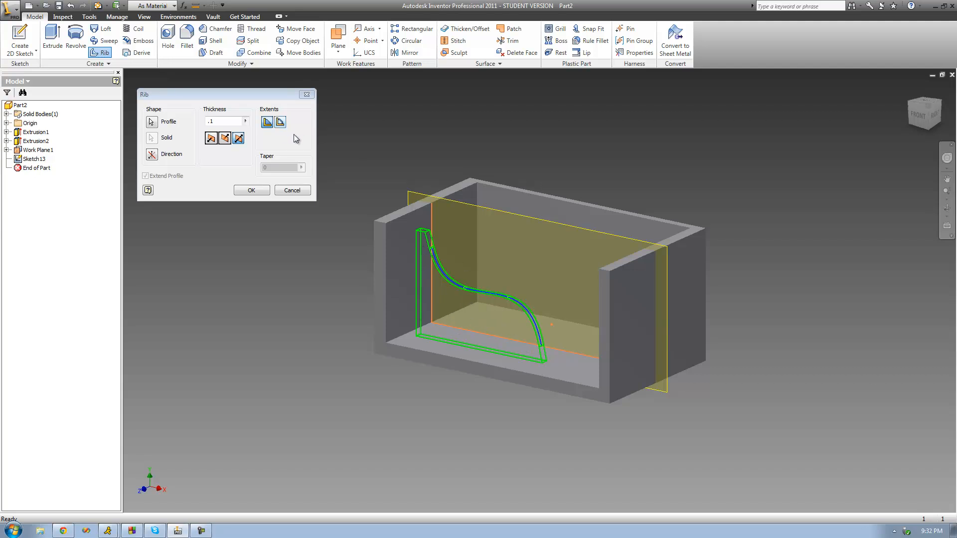
Switch the rib extents to Finite, keeping the distance value
click(280, 122)
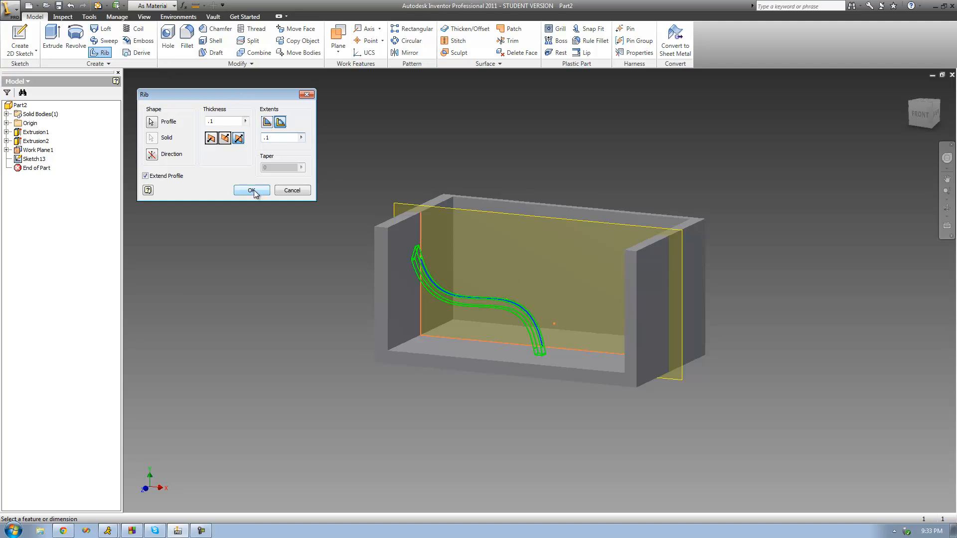
Confirm the Rib dialog to create Rib2
click(252, 190)
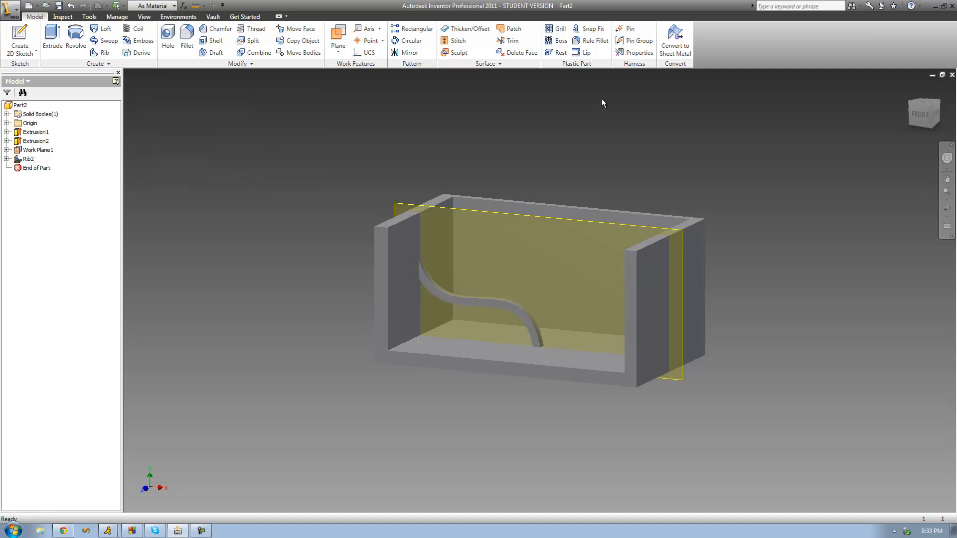
mouse_move(499, 239)
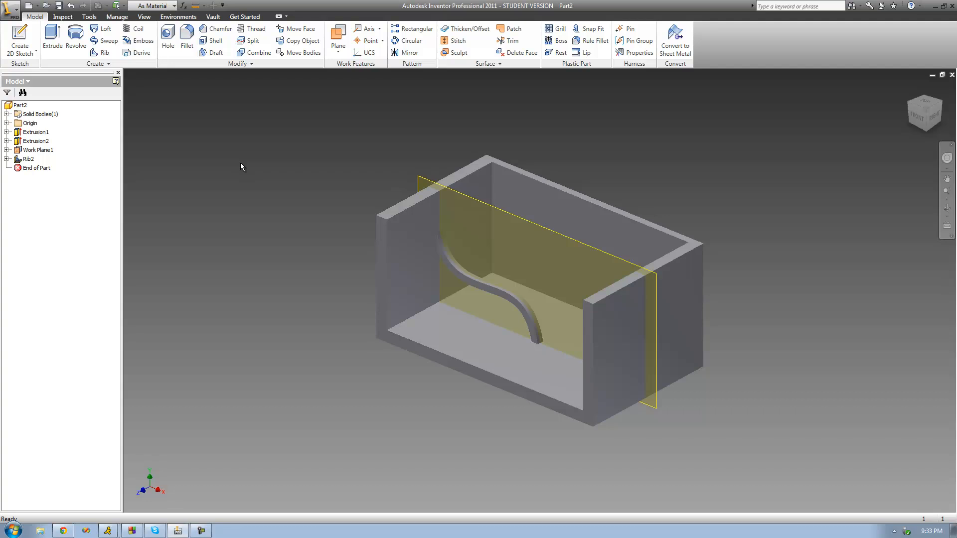
mouse_move(258, 133)
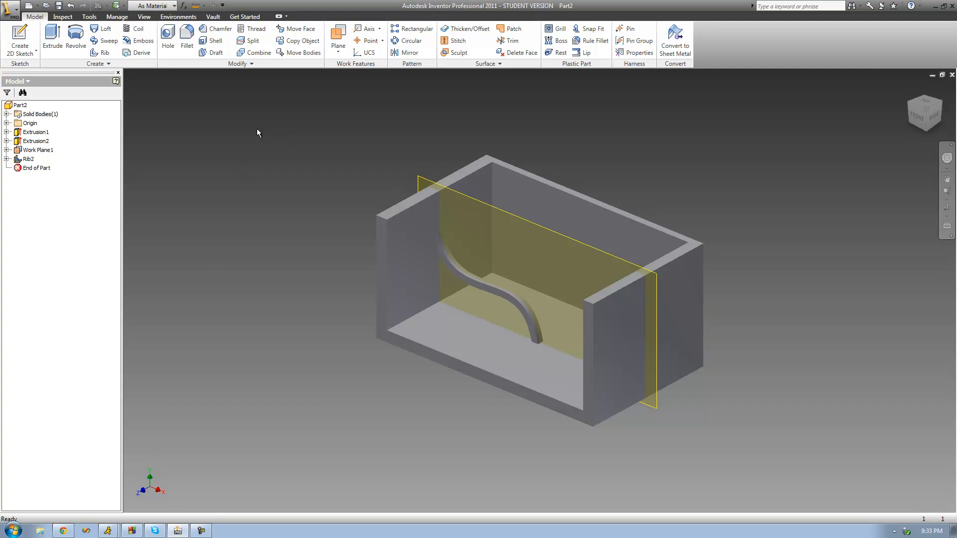